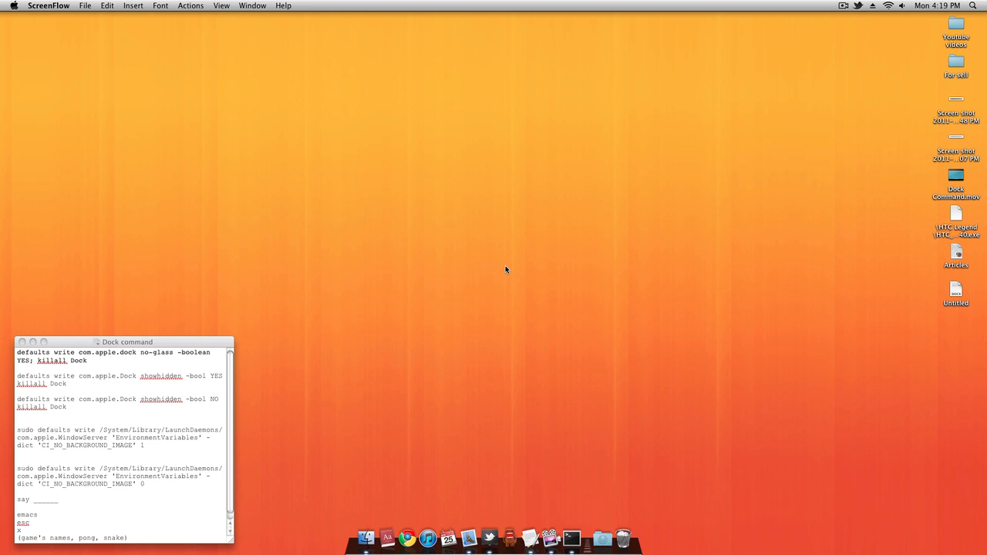
Step: Run 'defaults write com.apple.dock no-glass -boolean YES; killall Dock', then rerun it with NO to restore the glass Dock
{"action": "left_click", "coordinate": [571, 537]}
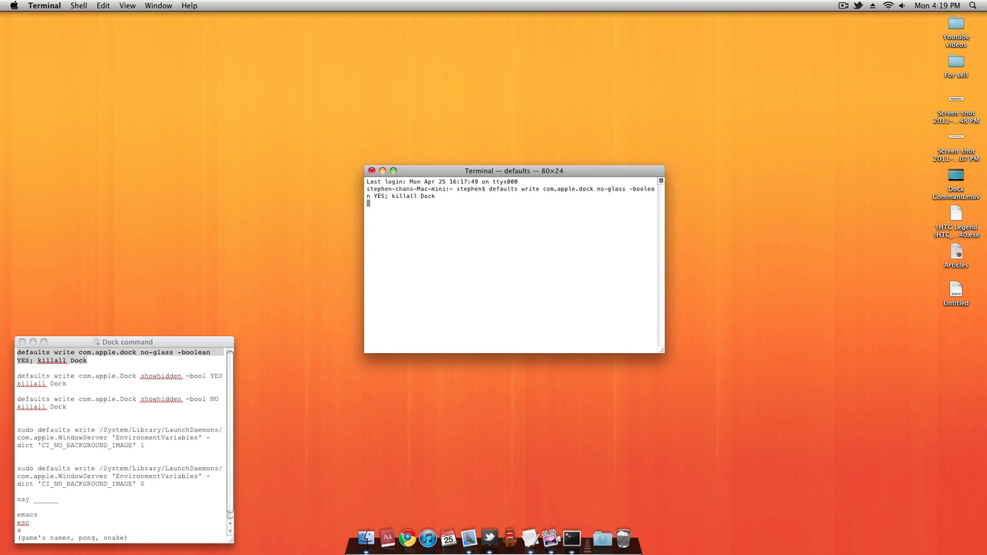
{"action": "key", "text": "Return"}
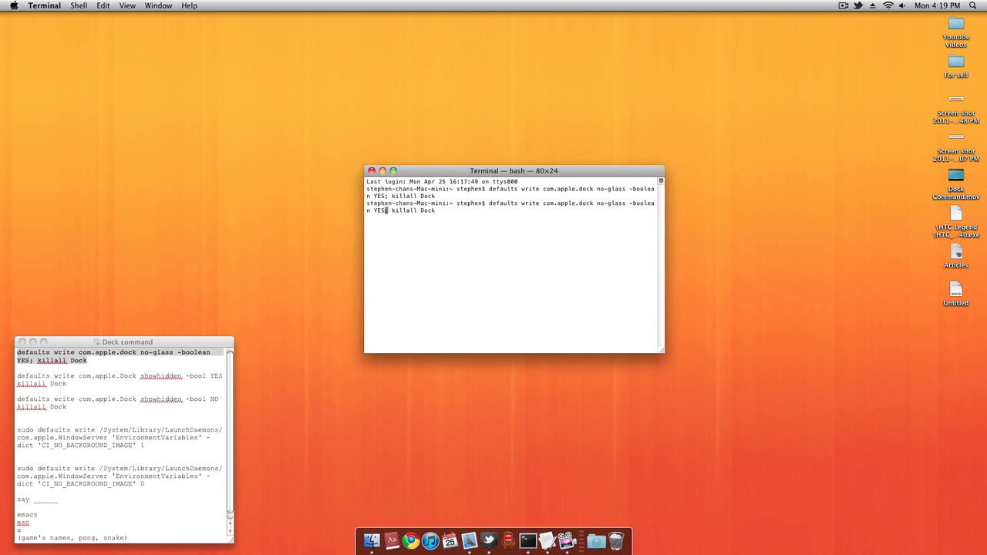
{"action": "type", "text": "NO"}
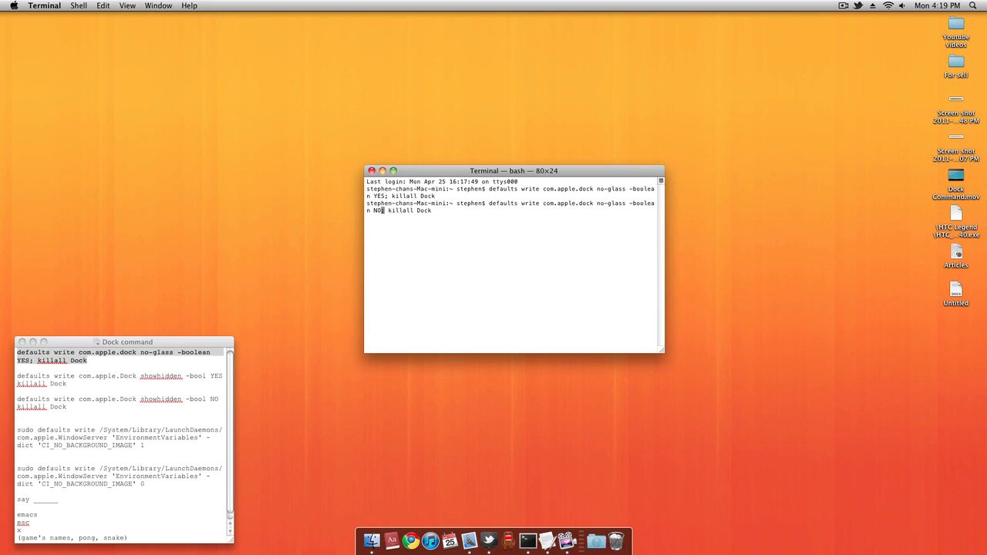
{"action": "key", "text": "Return"}
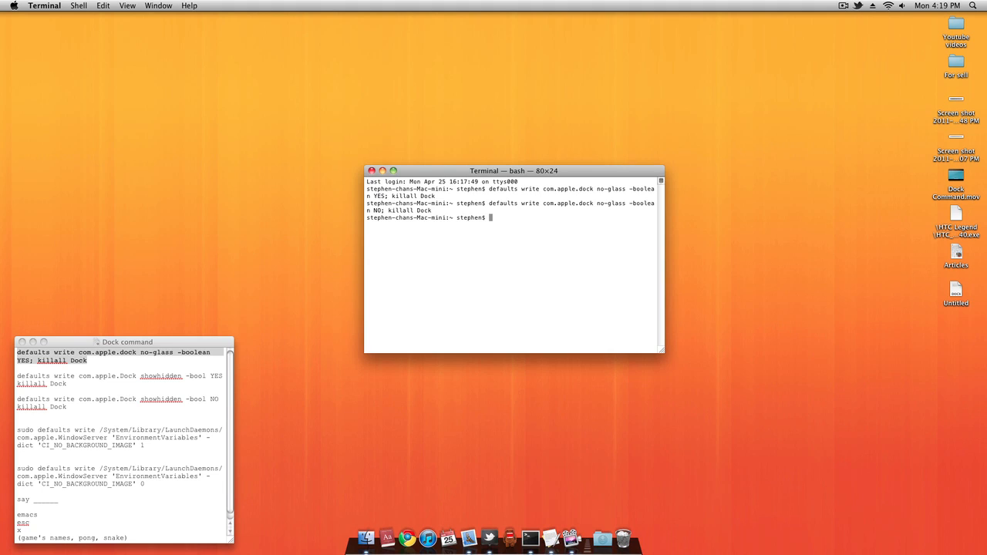
{"action": "mouse_move", "coordinate": [484, 515]}
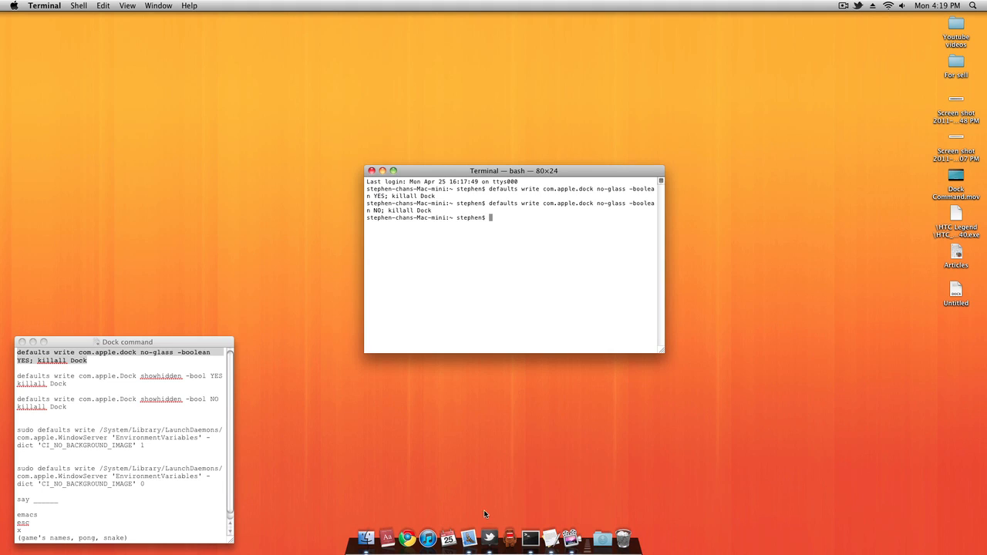
Step: Select the 'defaults write com.apple.Dock showhidden -bool YES; killall Dock' line in the notes
{"action": "left_click", "coordinate": [490, 536]}
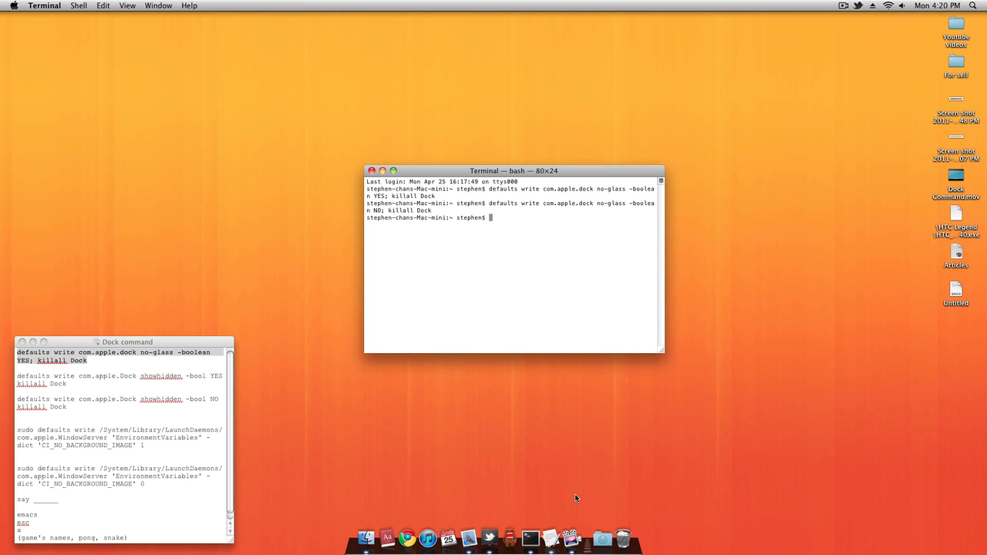
{"action": "mouse_move", "coordinate": [543, 486]}
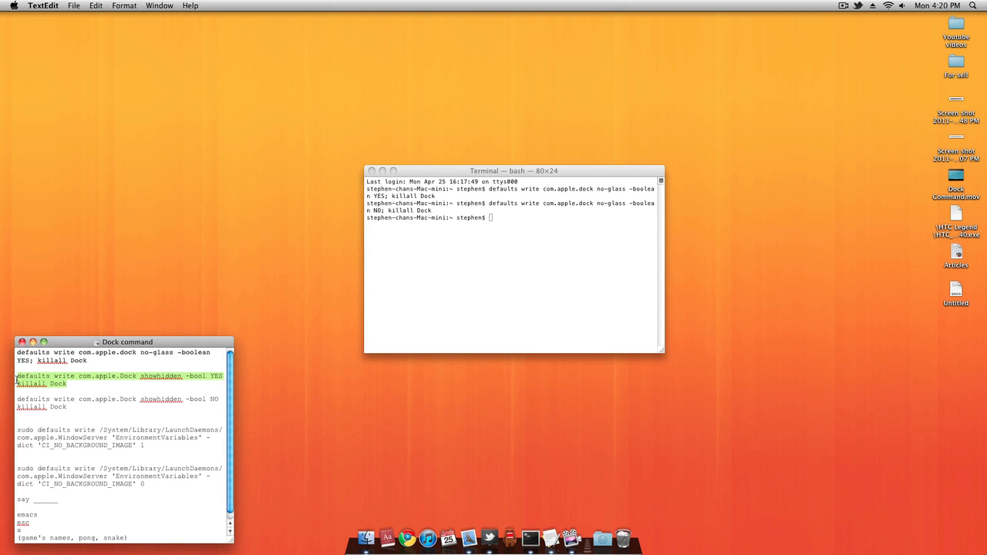
{"action": "mouse_move", "coordinate": [518, 233]}
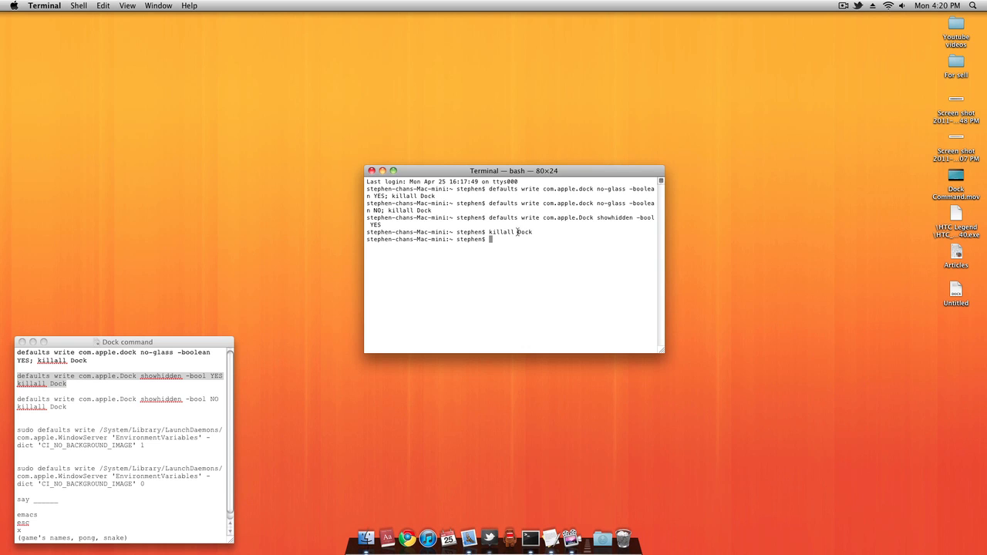
Step: Hide Twitter from the Dock to reveal its translucent hidden-app icon
{"action": "right_click", "coordinate": [489, 537]}
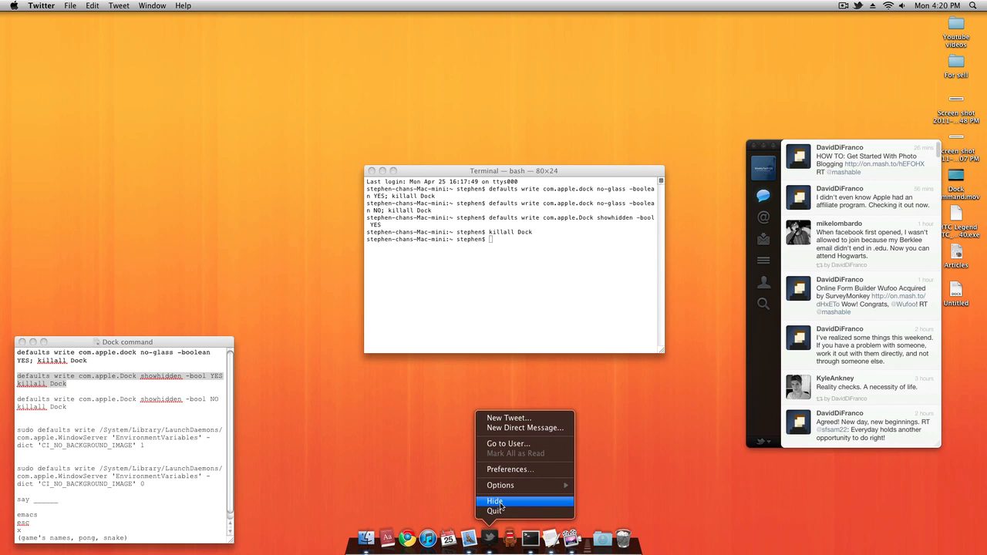
{"action": "left_click", "coordinate": [493, 501]}
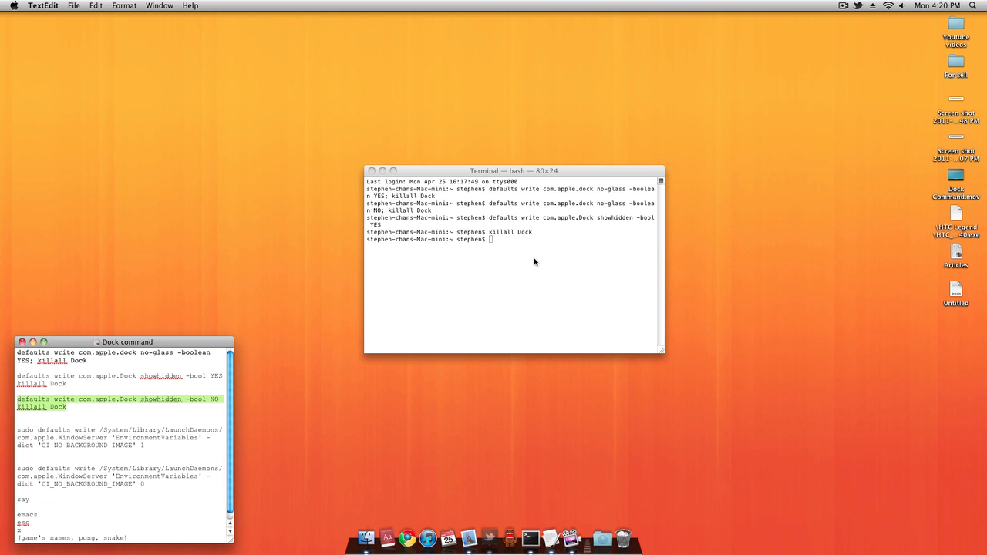
Step: Run 'defaults write com.apple.Dock showhidden -bool NO; killall Dock' and bring Terminal back to the front
{"action": "left_click", "coordinate": [512, 262]}
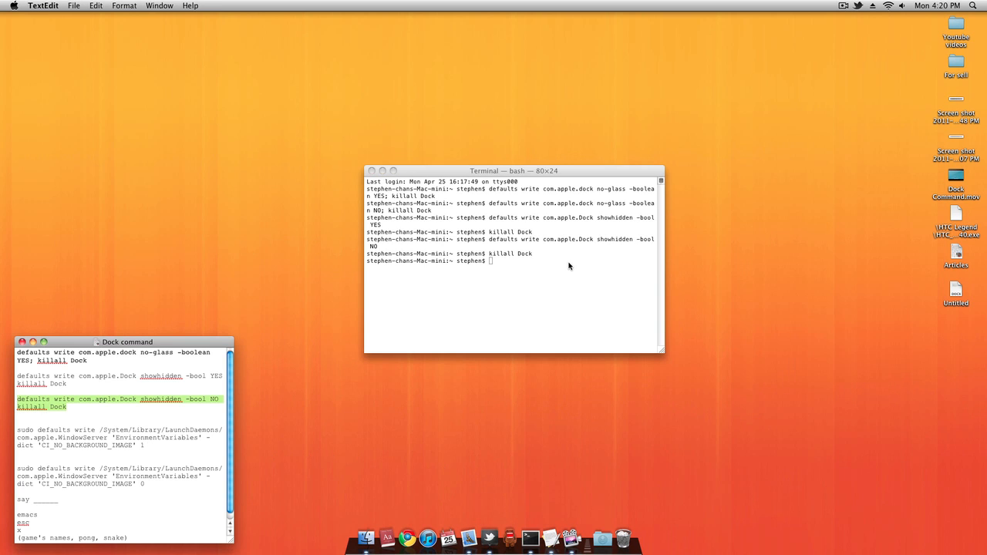
{"action": "left_click", "coordinate": [540, 262]}
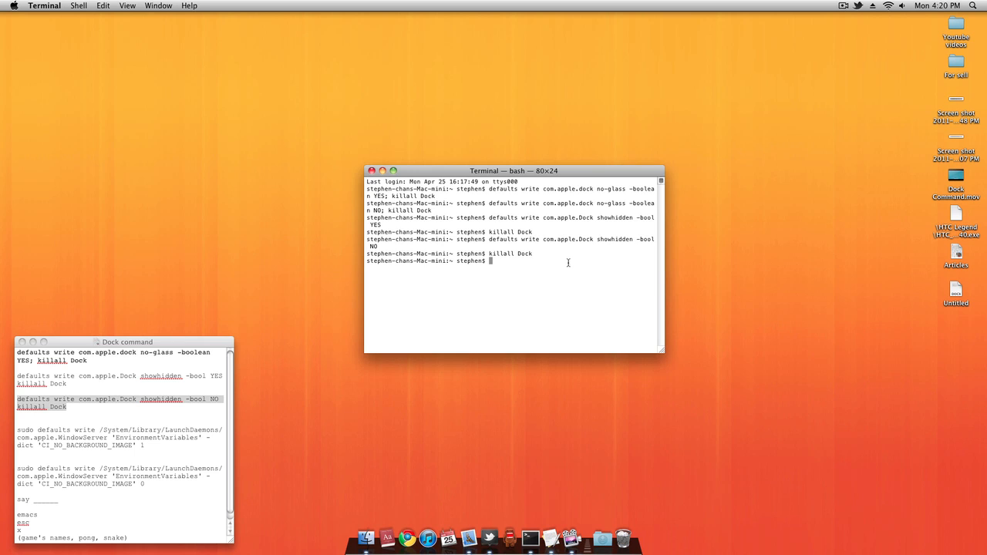
Step: Launch emacs in Terminal and bring up its M-x command prompt via Esc then x
{"action": "type", "text": "emac"}
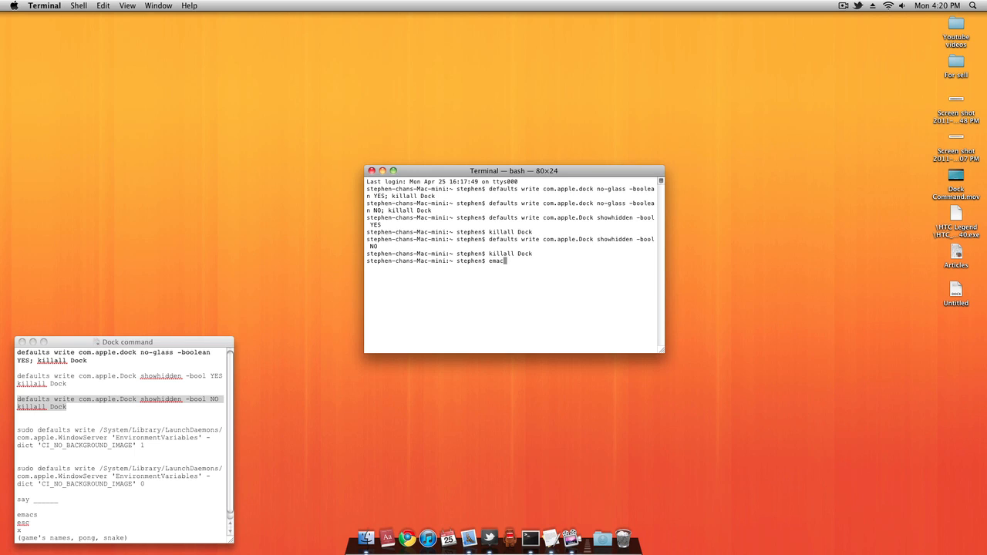
{"action": "key", "text": "Return"}
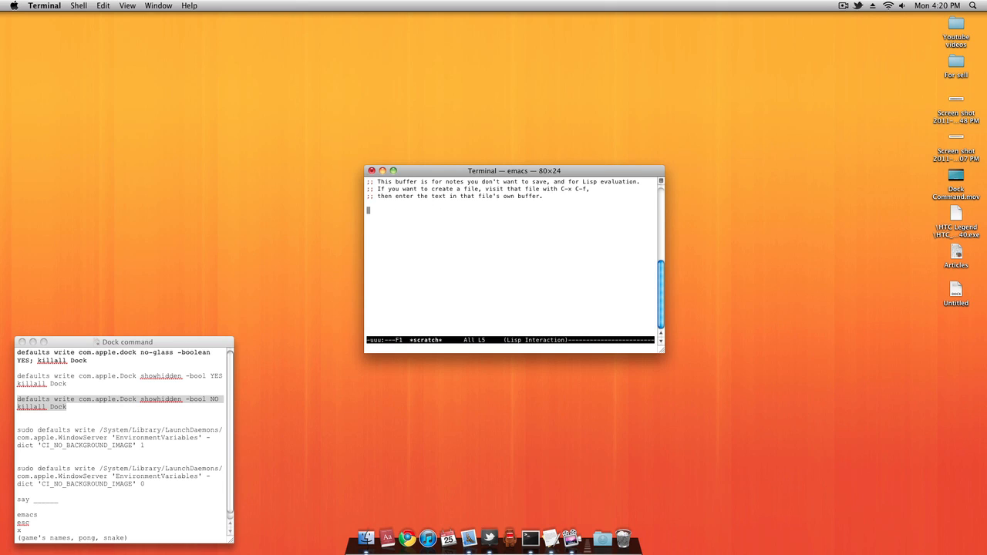
{"action": "key", "text": "esc"}
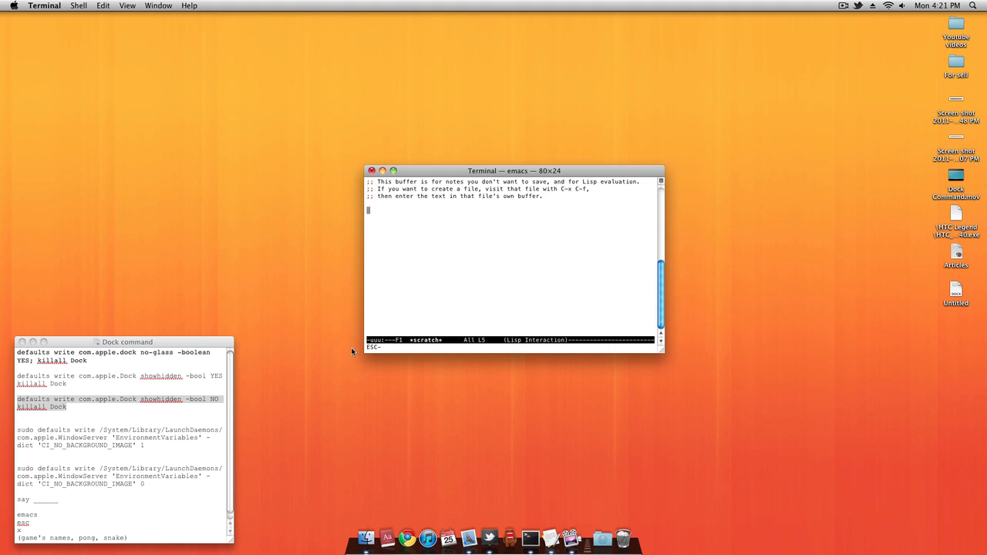
{"action": "mouse_move", "coordinate": [484, 342]}
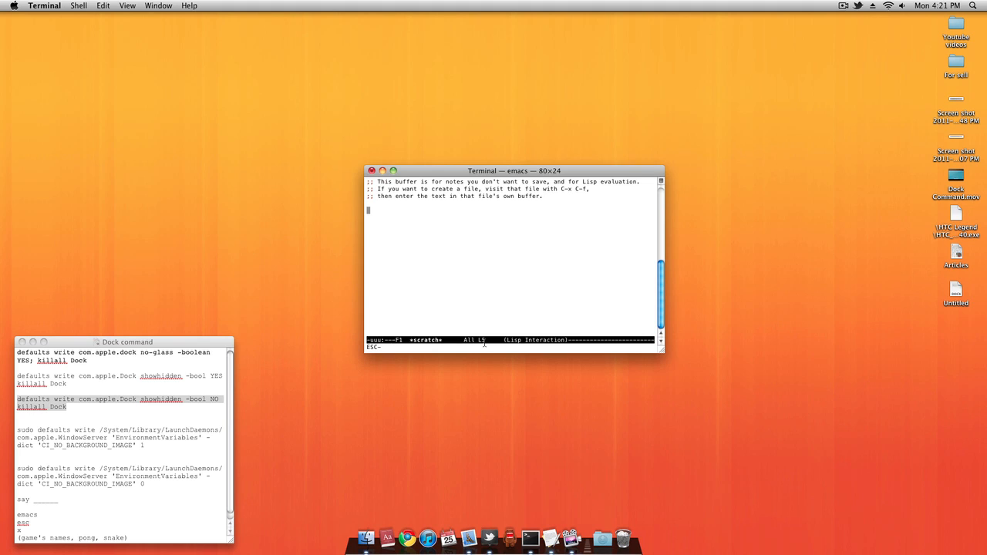
{"action": "key", "text": "alt+x"}
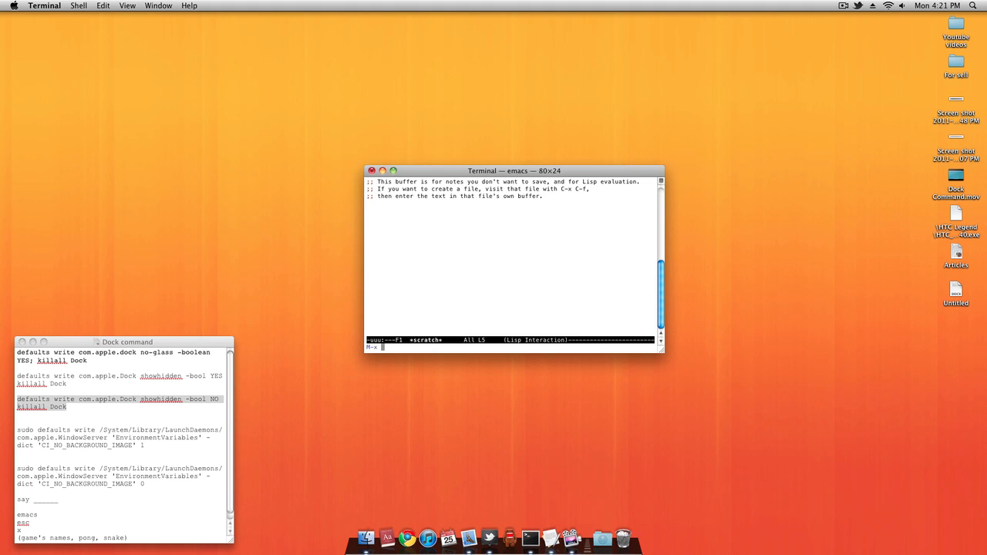